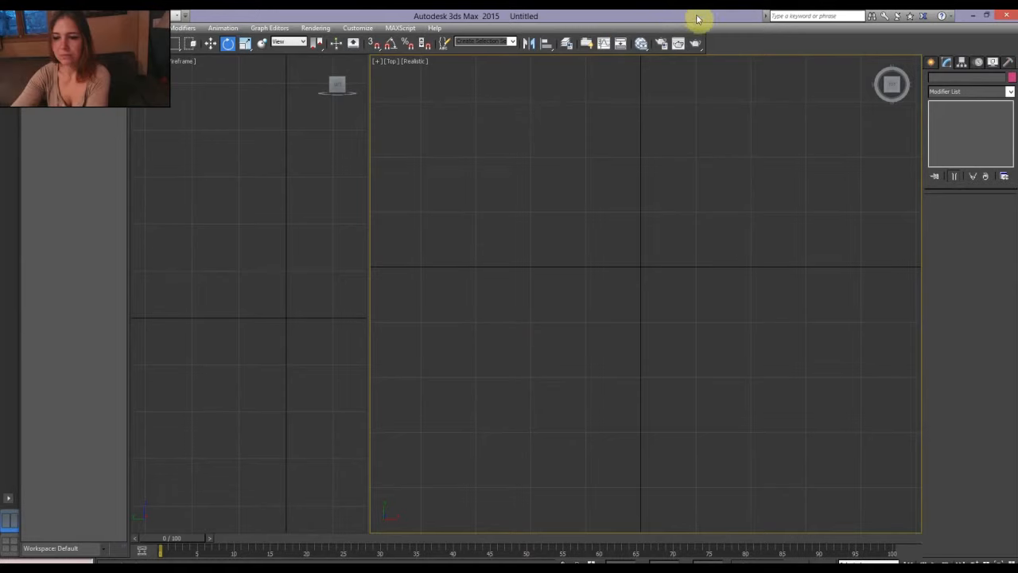
pyautogui.moveTo(628, 283)
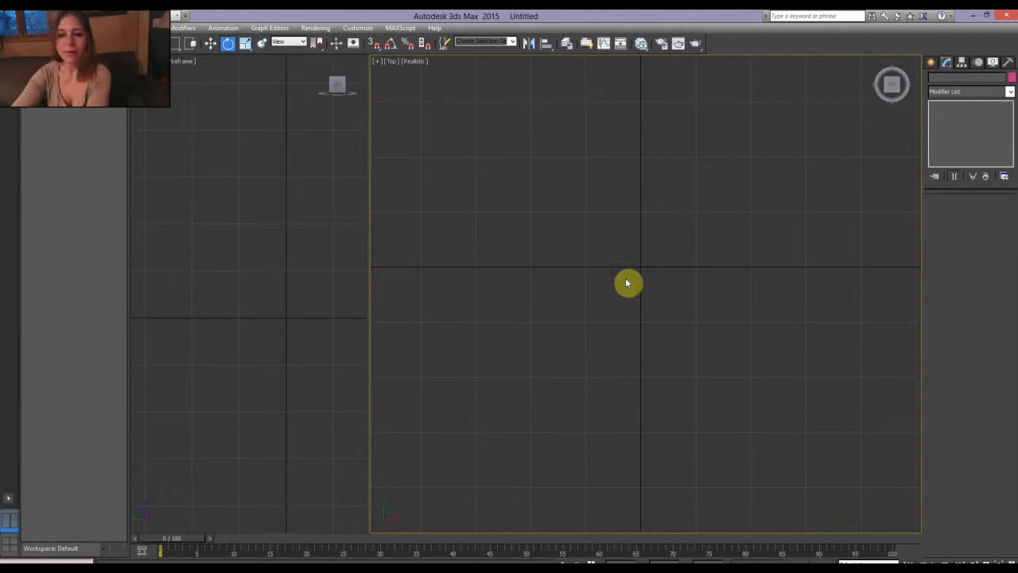
pyautogui.moveTo(527, 253)
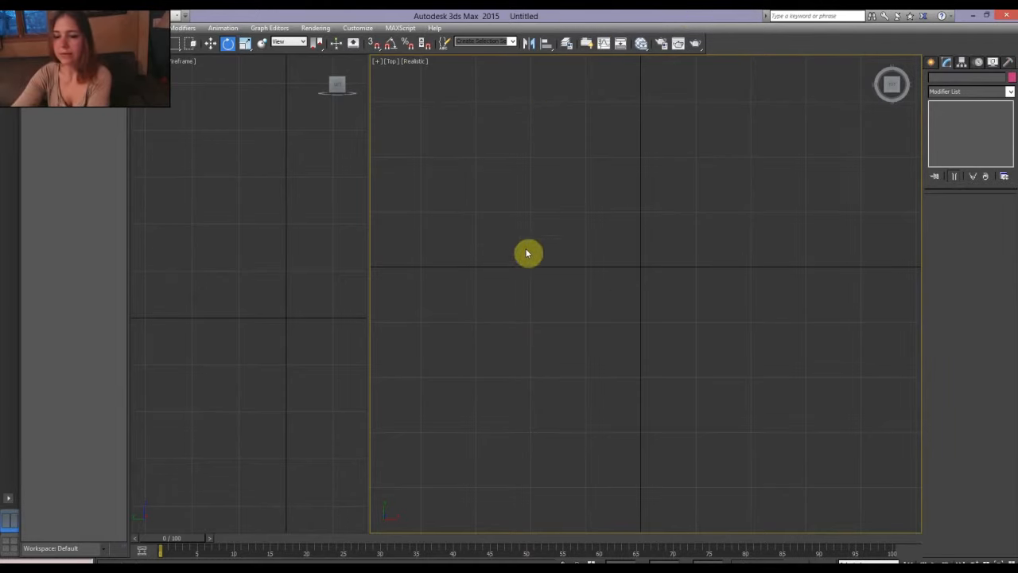
pyautogui.moveTo(531, 252)
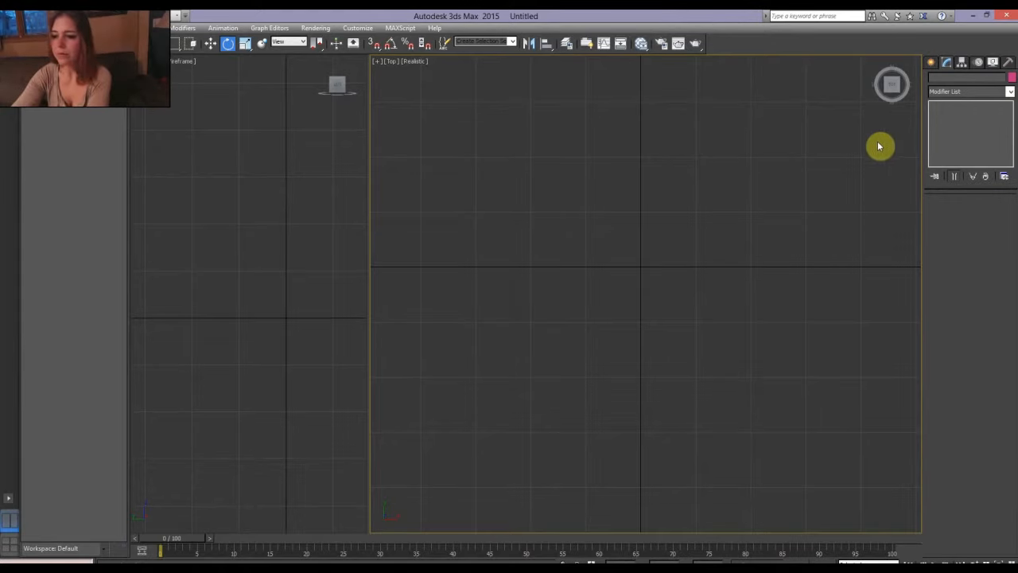
# Show the Splines object types under Create > Shapes
pyautogui.click(946, 79)
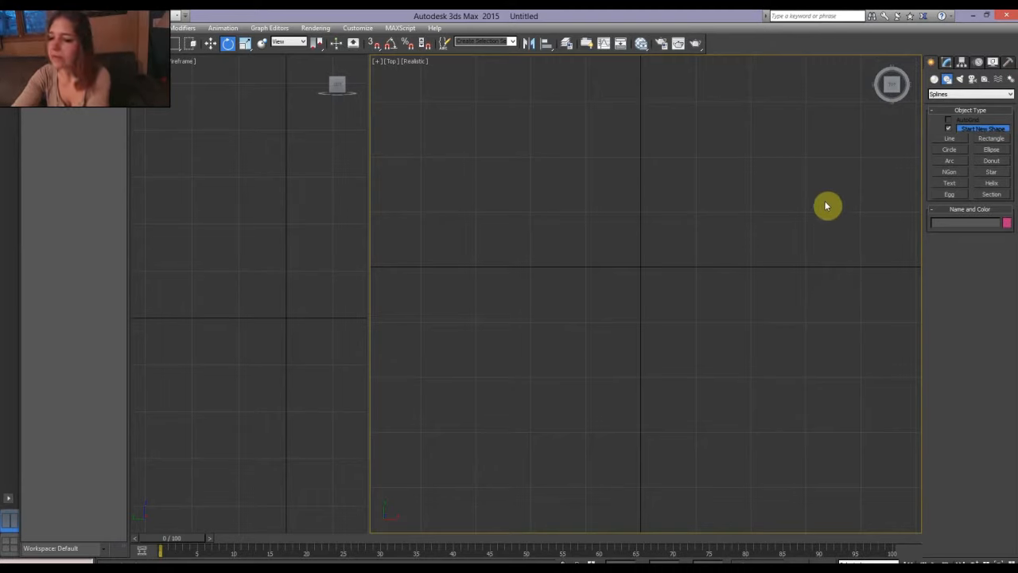
pyautogui.moveTo(913, 106)
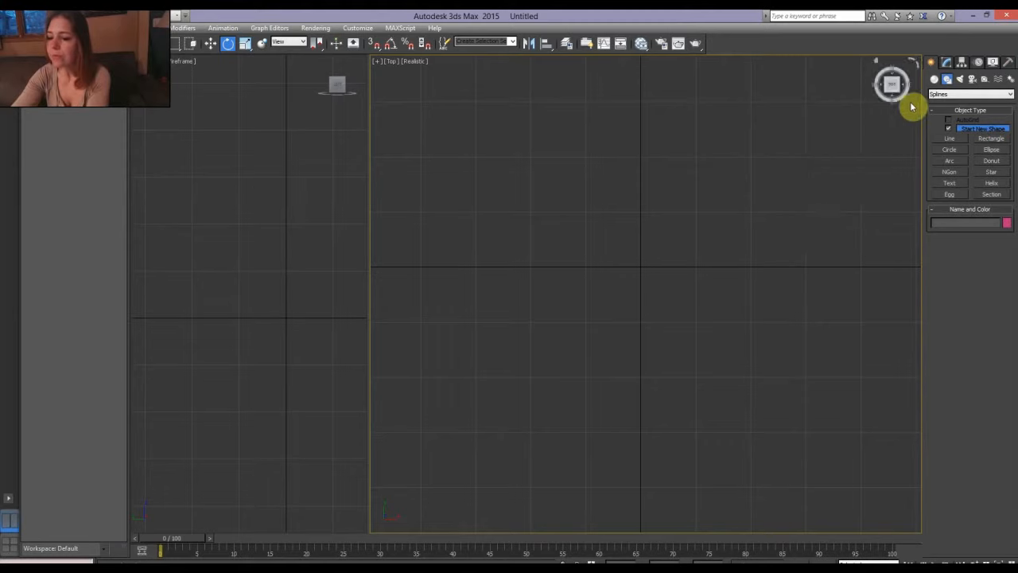
# Create Star001, a three-point star spline, at the origin using Keyboard Entry
pyautogui.click(935, 79)
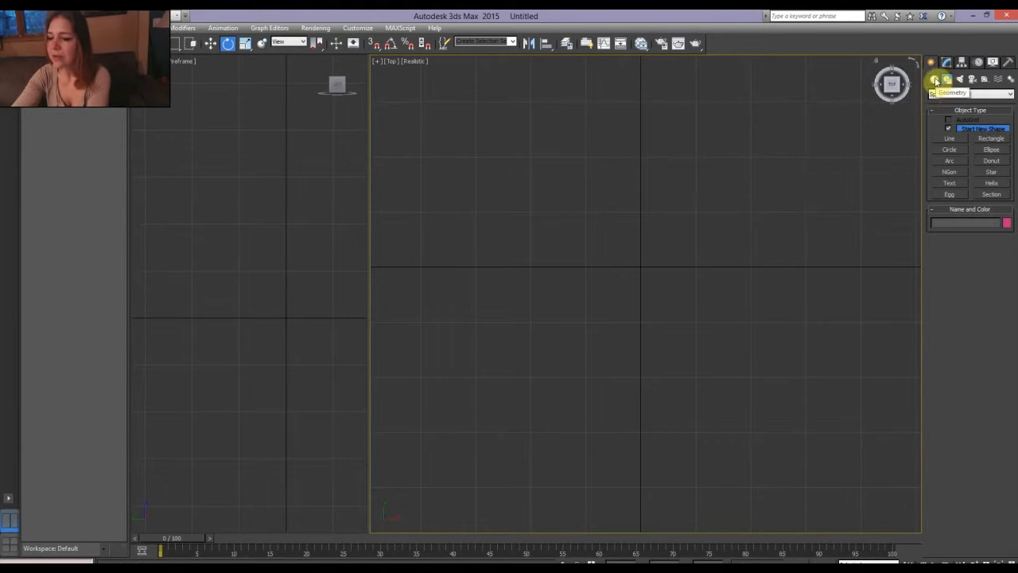
pyautogui.click(947, 79)
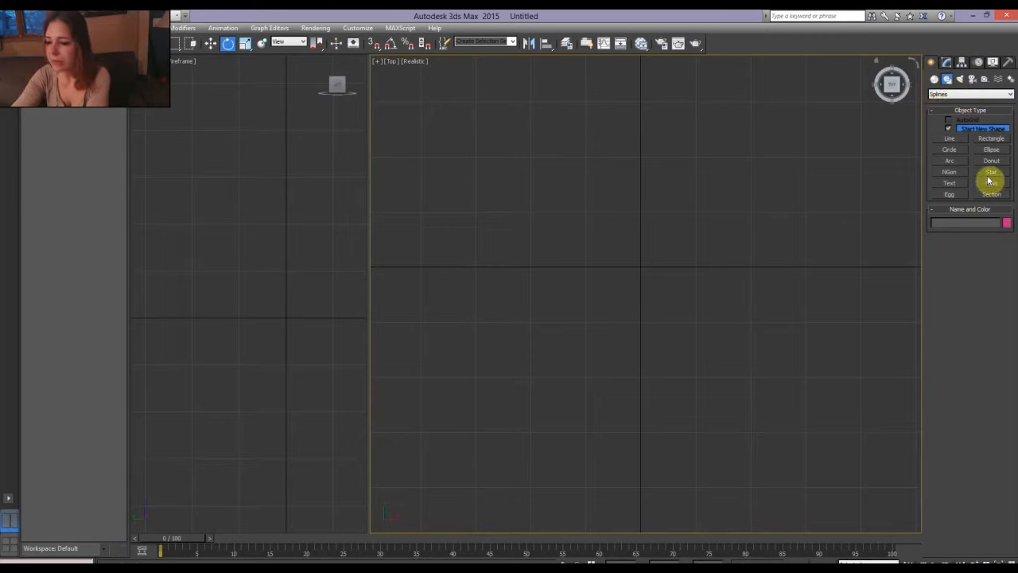
pyautogui.click(992, 173)
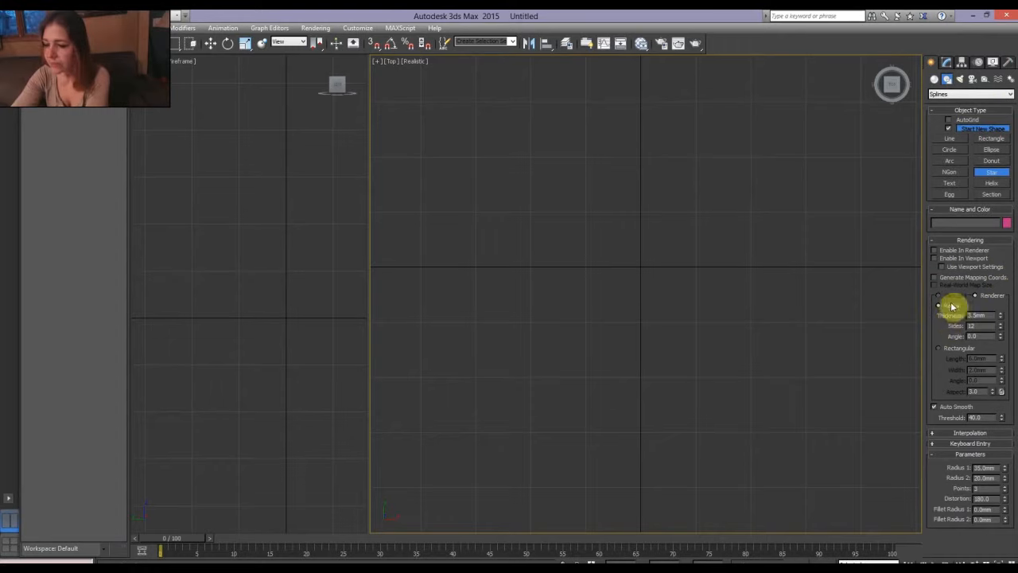
pyautogui.click(939, 296)
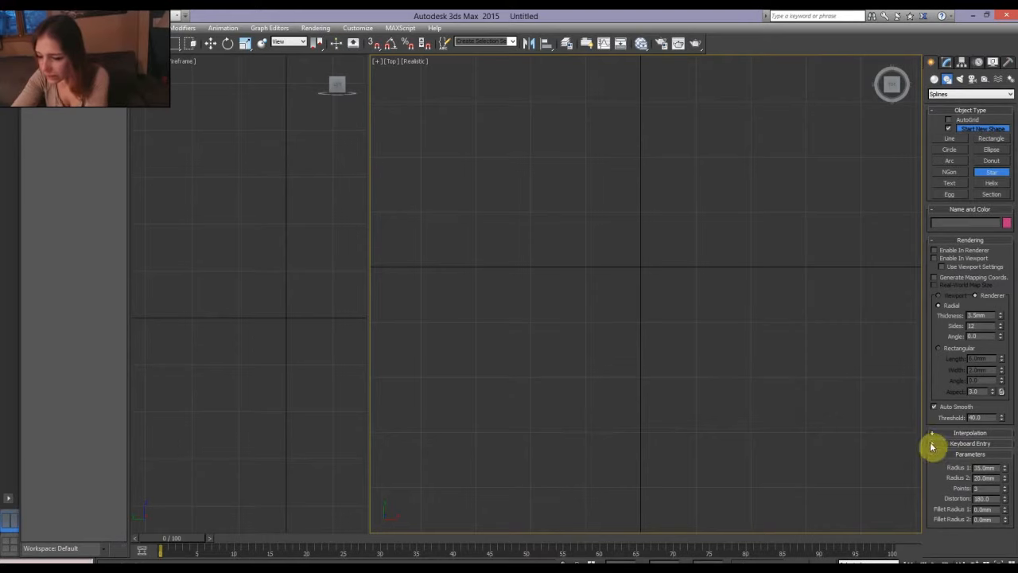
pyautogui.click(970, 444)
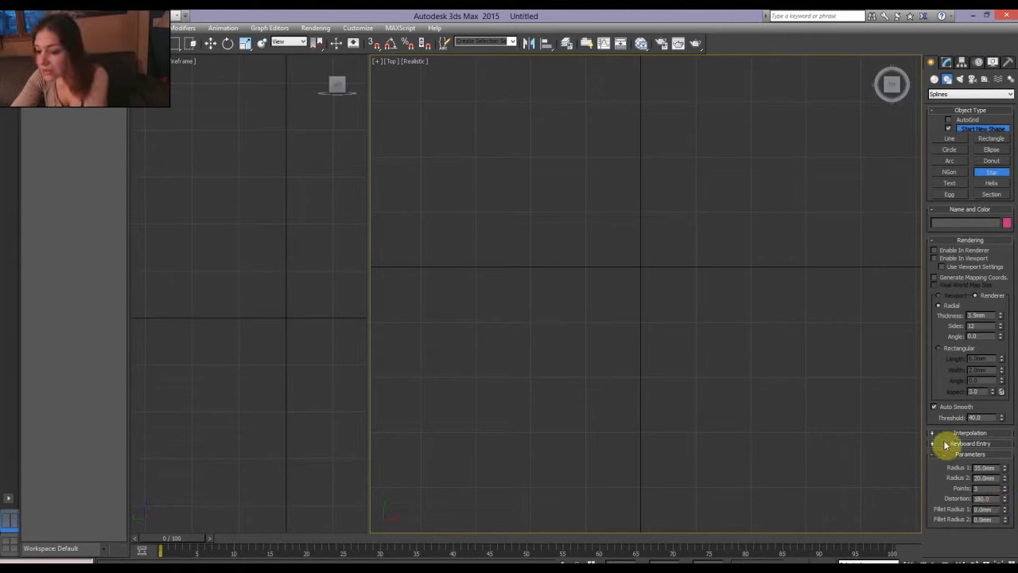
pyautogui.click(970, 443)
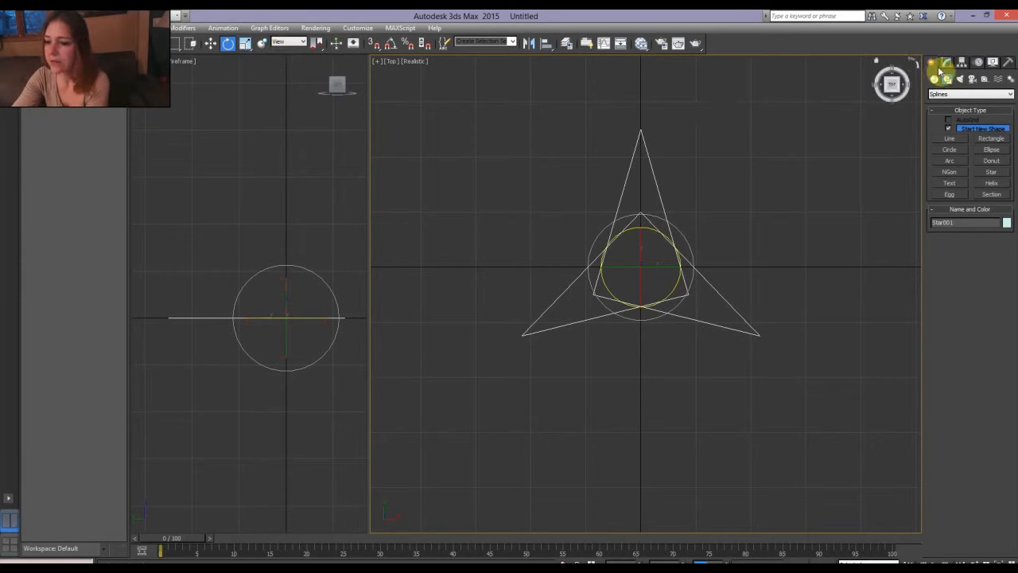
# Add an Edit Spline modifier to Star001
pyautogui.click(942, 63)
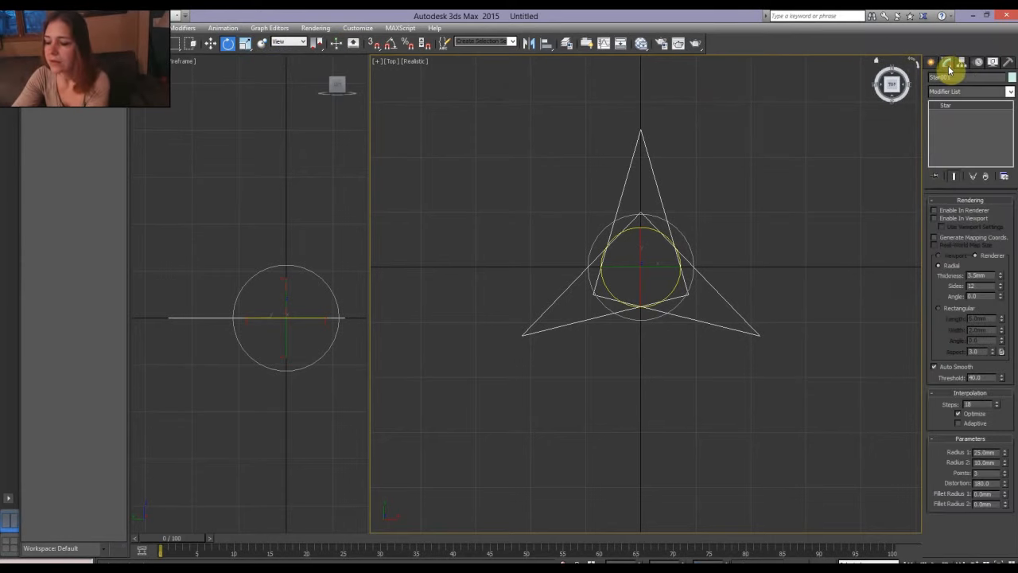
pyautogui.click(1010, 91)
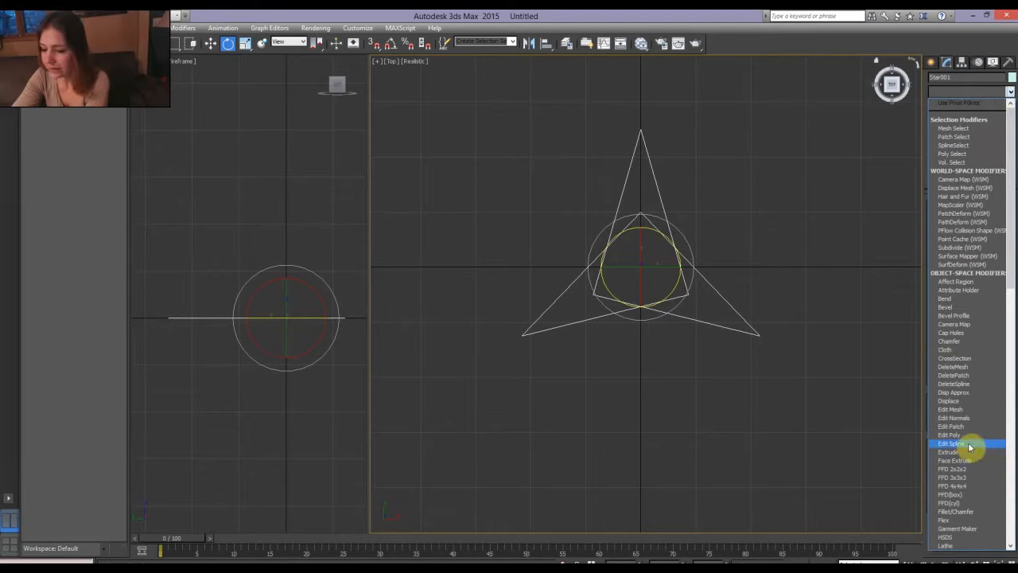
pyautogui.click(949, 443)
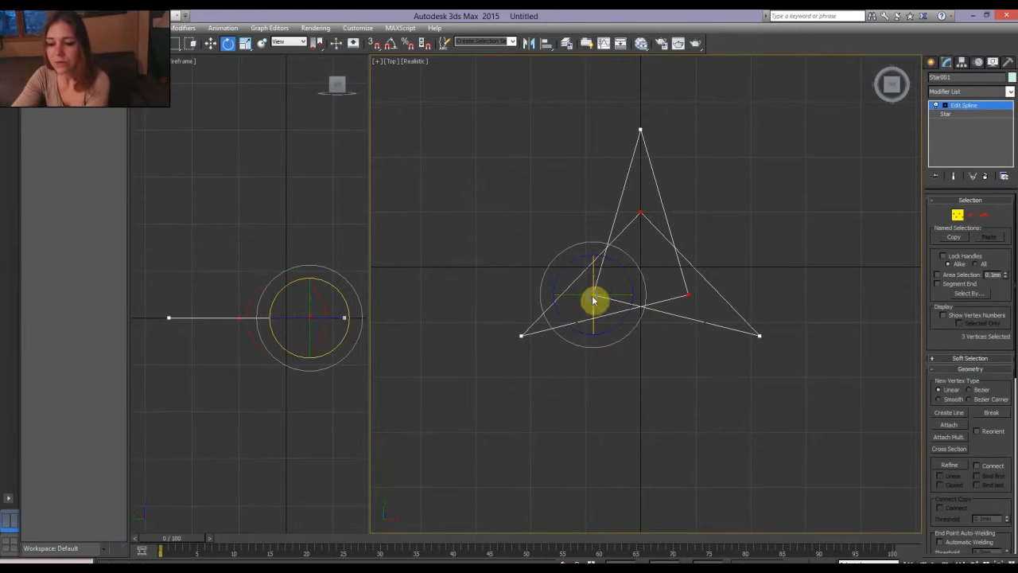
# Set the three inner vertices to Bezier, then Smooth, rounding the curves around them
pyautogui.rightClick(592, 298)
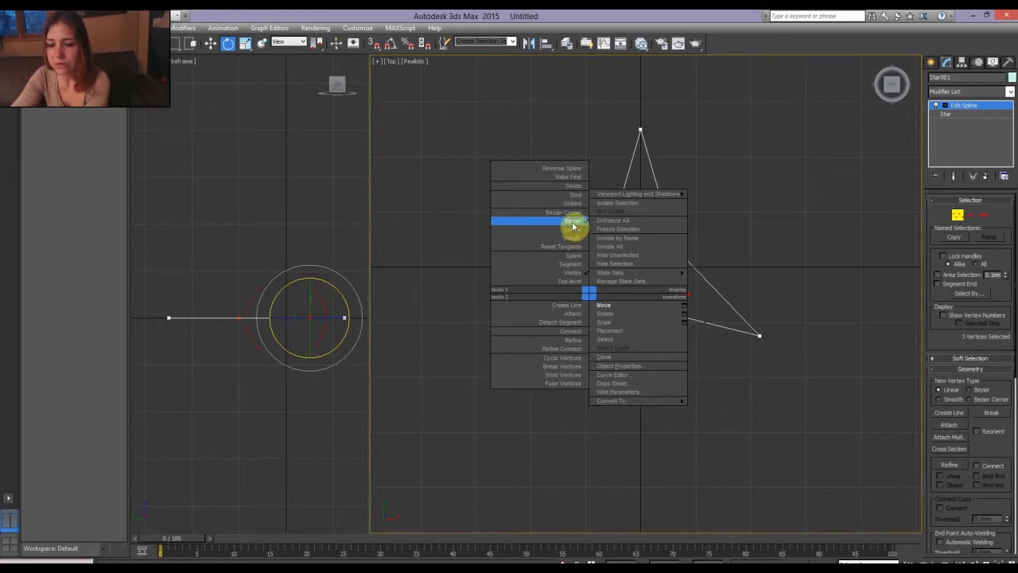
pyautogui.click(571, 238)
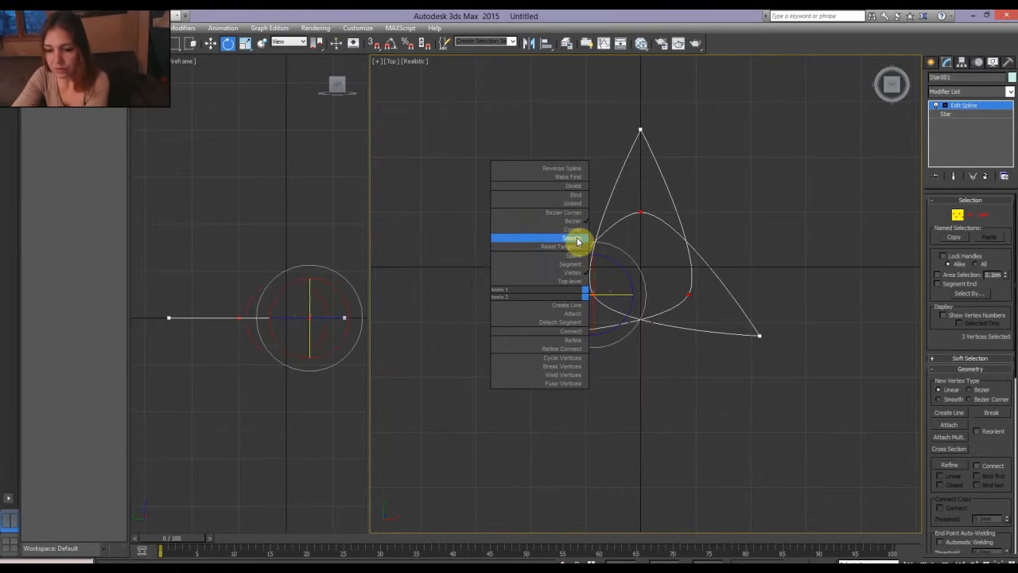
pyautogui.click(571, 238)
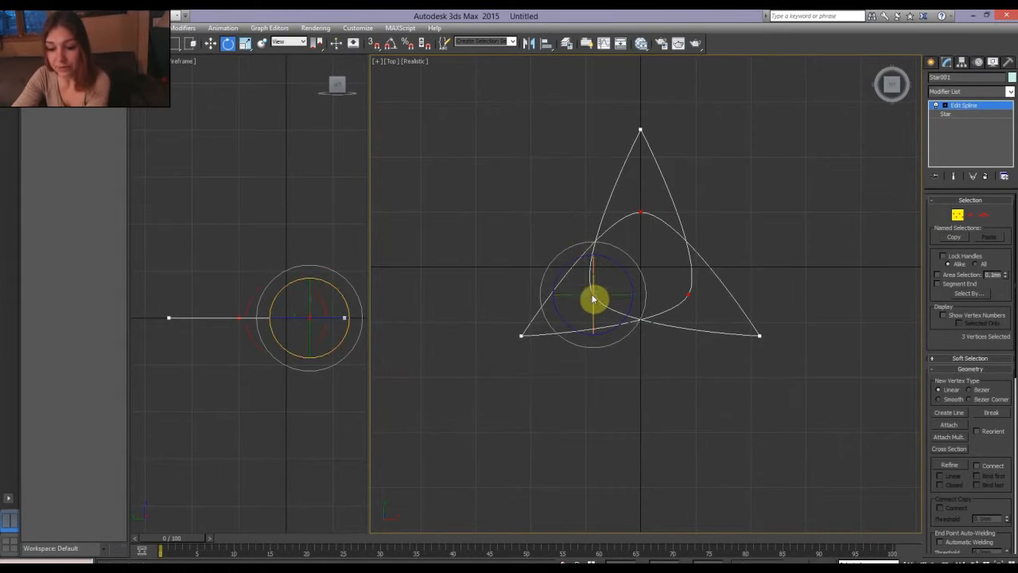
pyautogui.moveTo(593, 298); pyautogui.dragTo(661, 223)
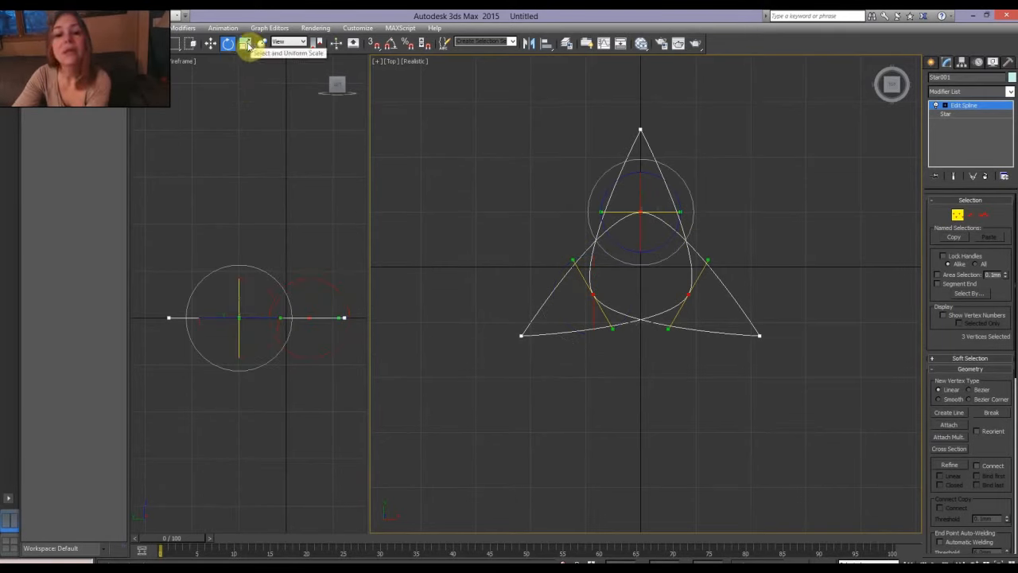
# Scale the inner vertex handles wider, then show the base Star's Rendering rollout
pyautogui.click(319, 43)
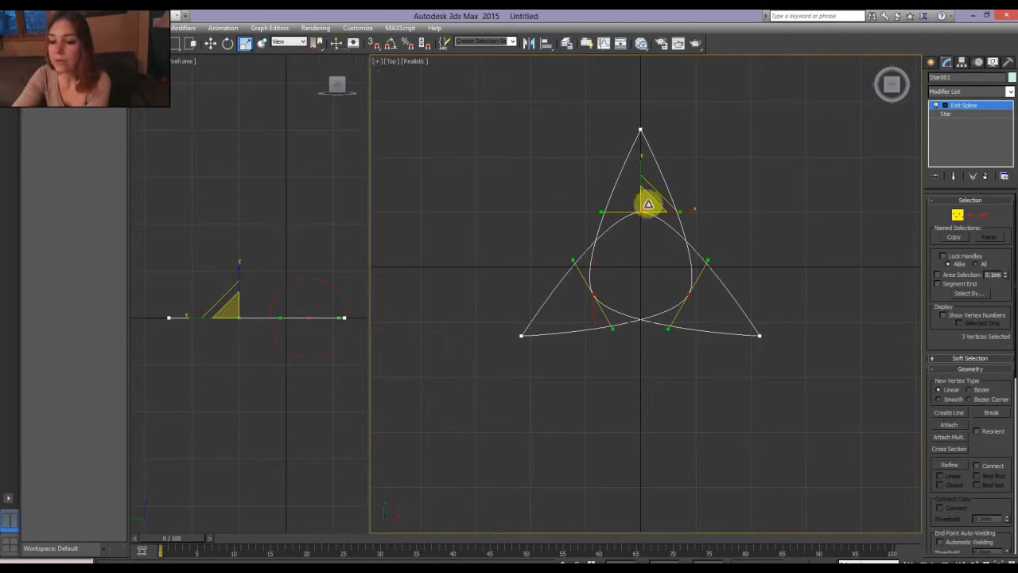
pyautogui.moveTo(648, 204); pyautogui.dragTo(623, 144)
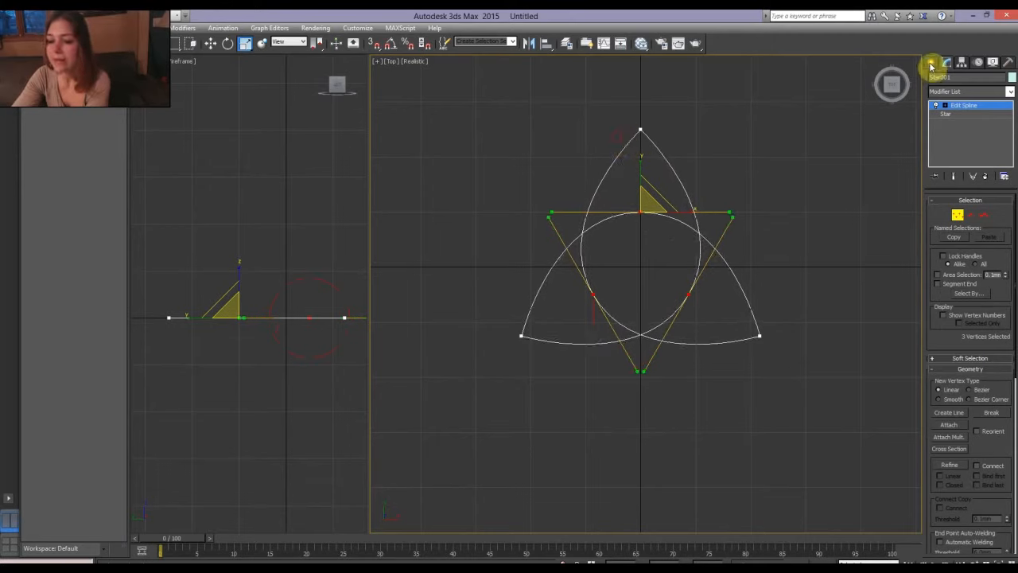
pyautogui.click(946, 114)
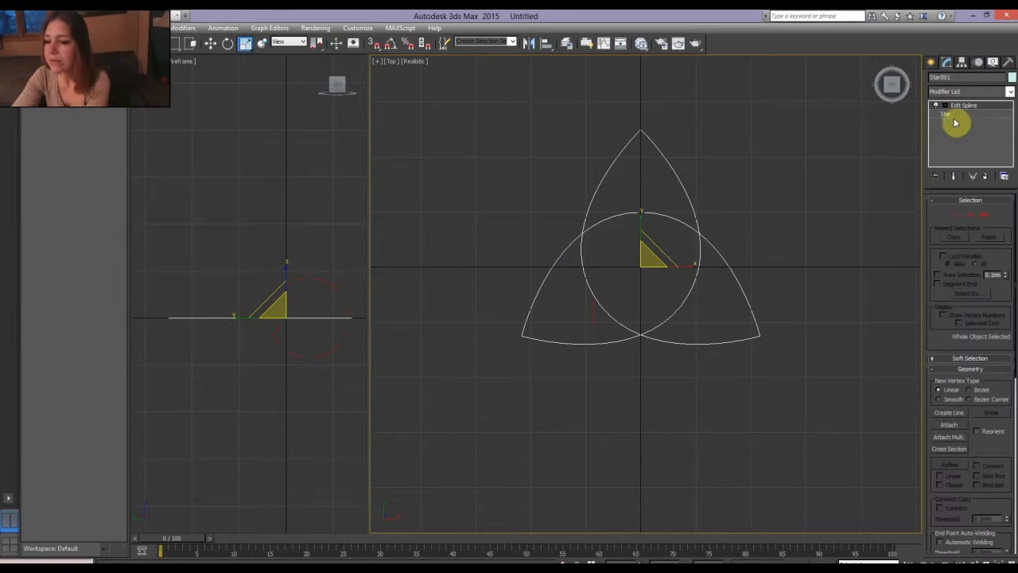
pyautogui.click(946, 114)
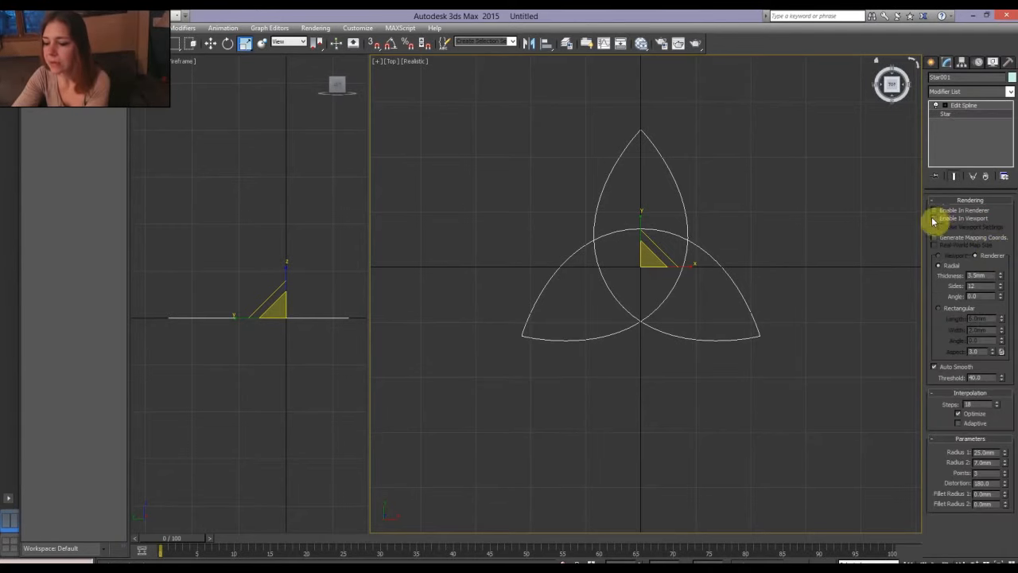
# Enable viewport rendering as a thick tube and shift crossing vertices to weave strands
pyautogui.click(936, 218)
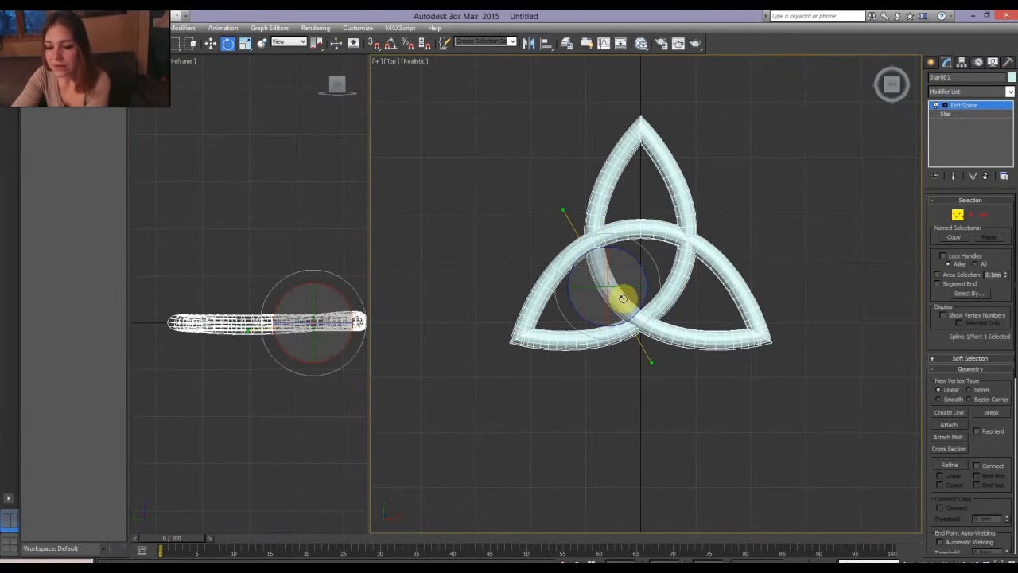
pyautogui.moveTo(625, 299); pyautogui.dragTo(664, 299)
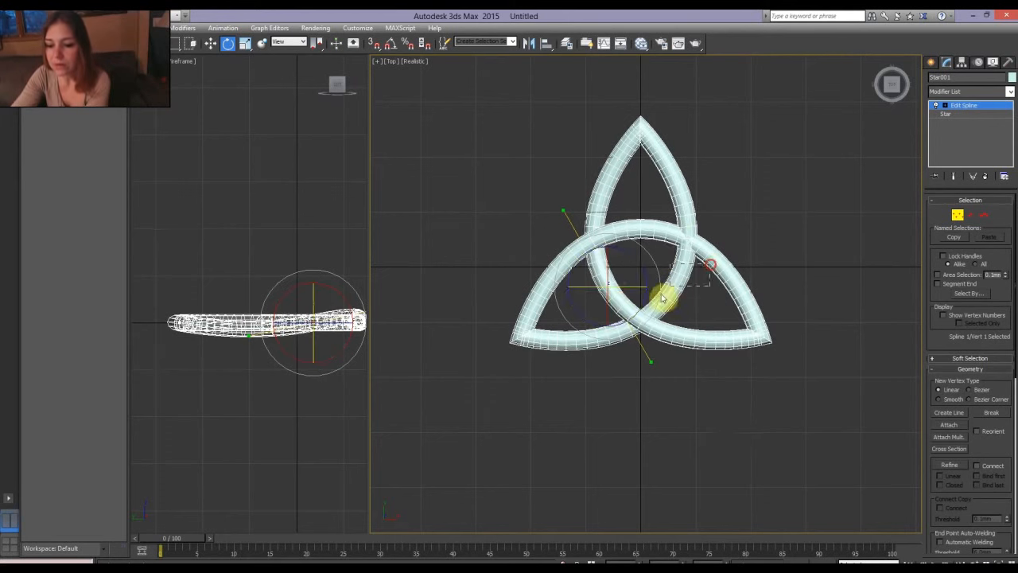
pyautogui.moveTo(669, 298); pyautogui.dragTo(683, 275)
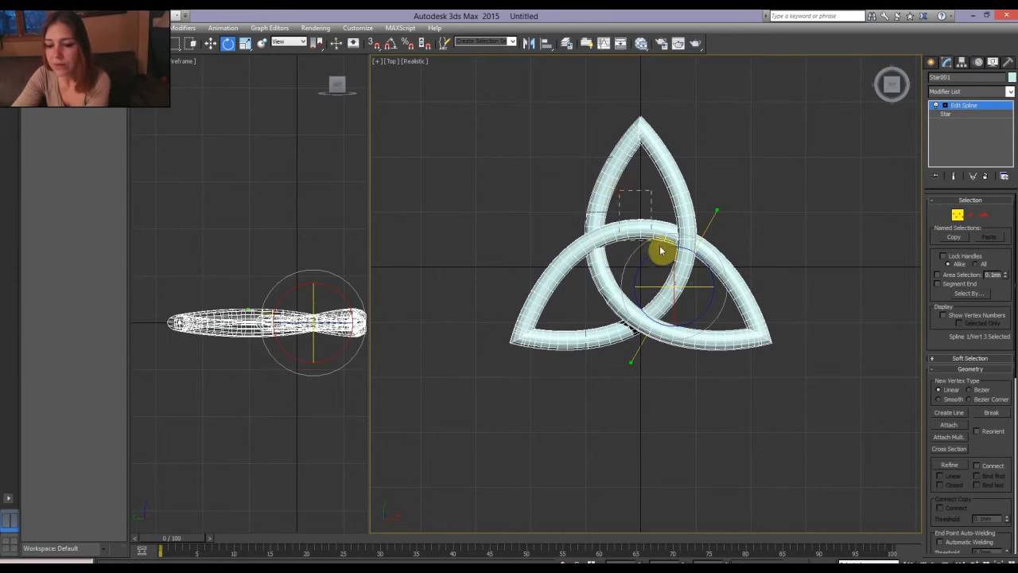
pyautogui.moveTo(661, 251); pyautogui.dragTo(637, 227)
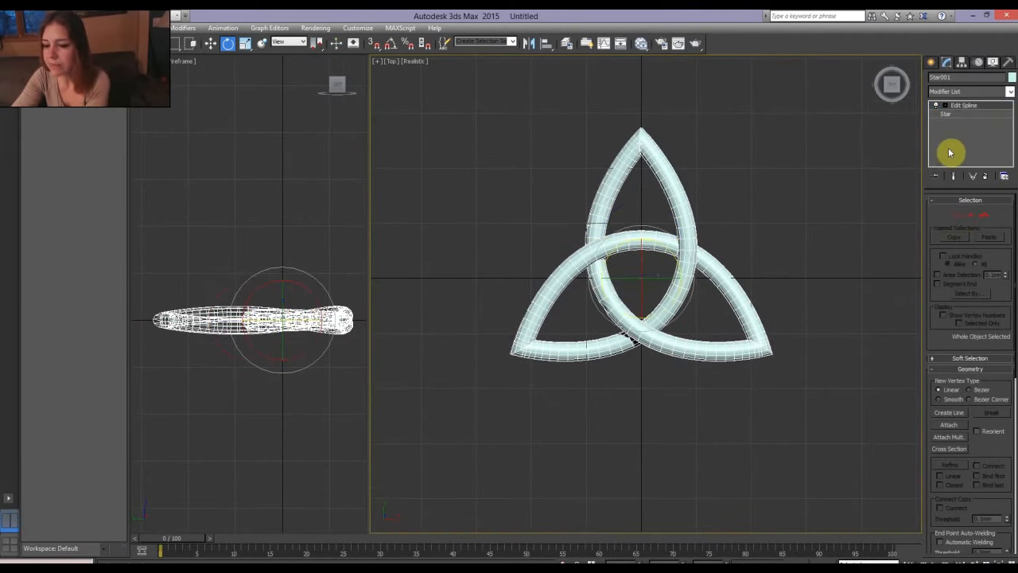
pyautogui.scroll(3)
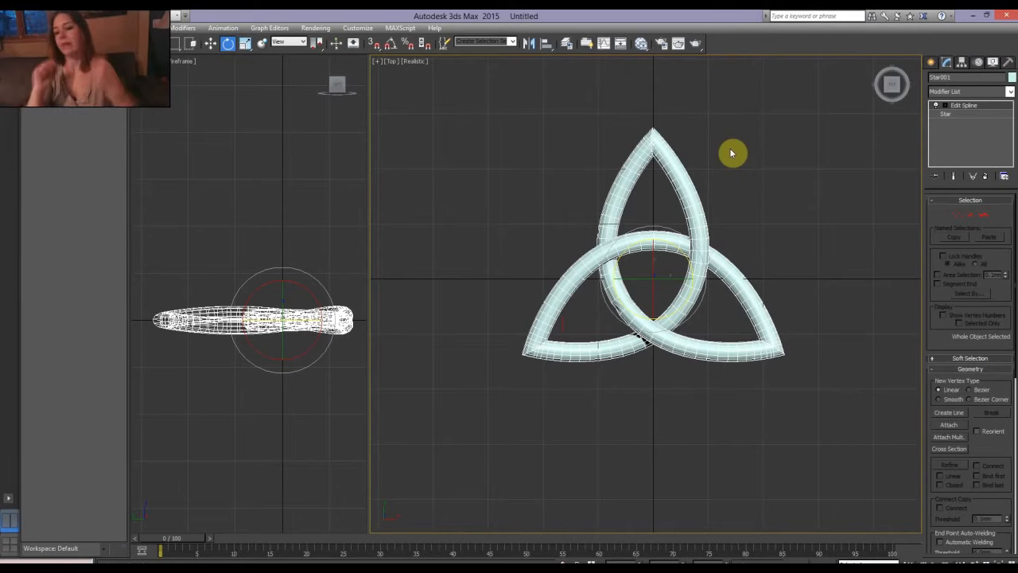
# Create a tube-rendered Circle ring at the centre of the knot
pyautogui.click(943, 78)
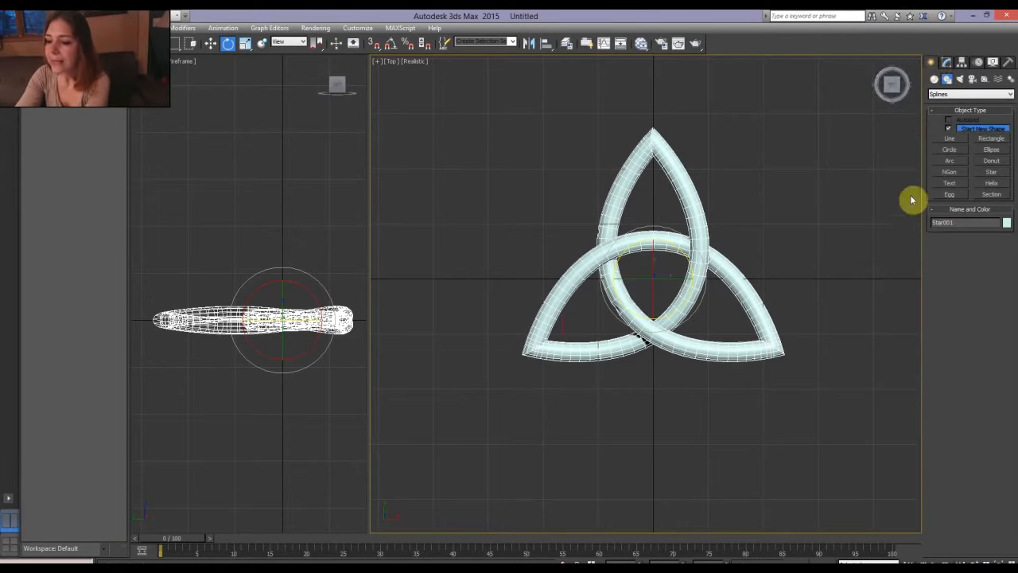
pyautogui.click(949, 149)
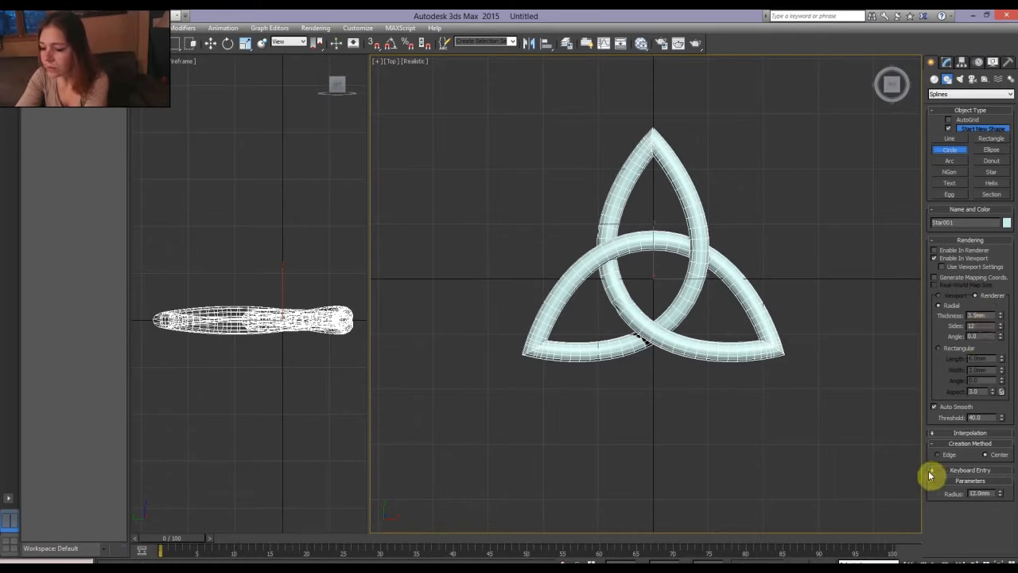
pyautogui.click(970, 470)
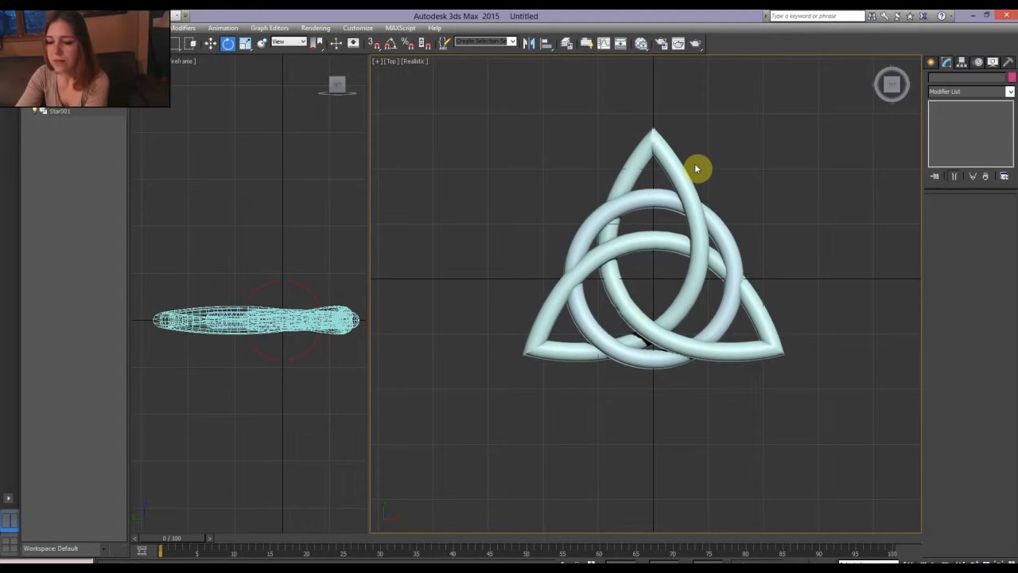
pyautogui.moveTo(748, 347)
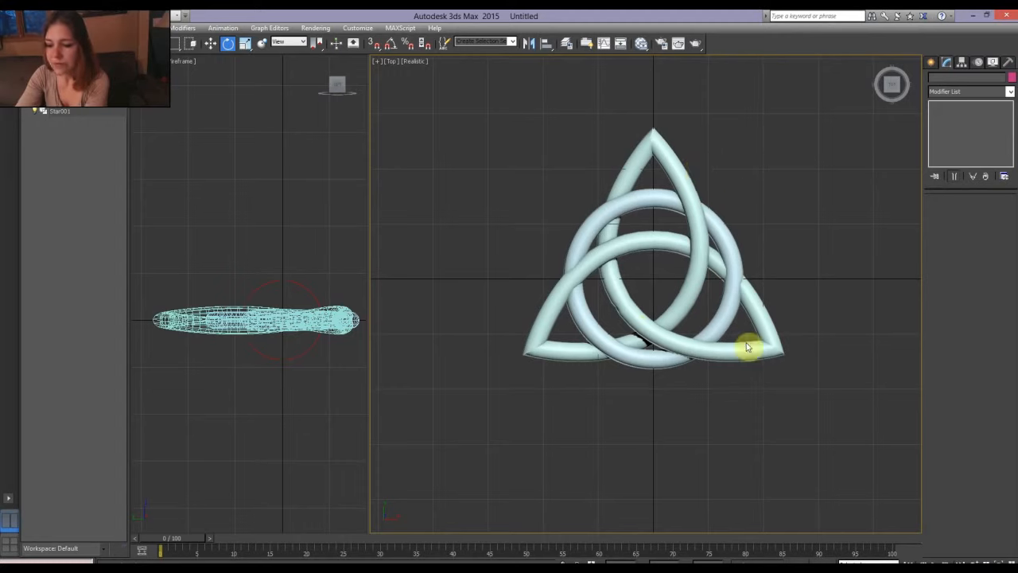
pyautogui.moveTo(682, 181)
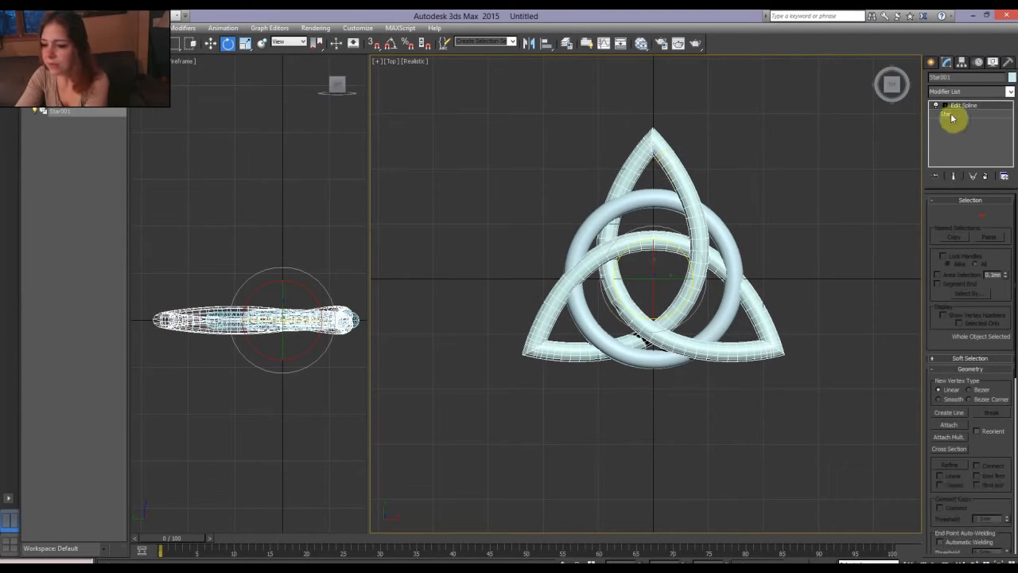
# In Vertex mode, move three ring vertices over or under the crossing strands
pyautogui.click(963, 105)
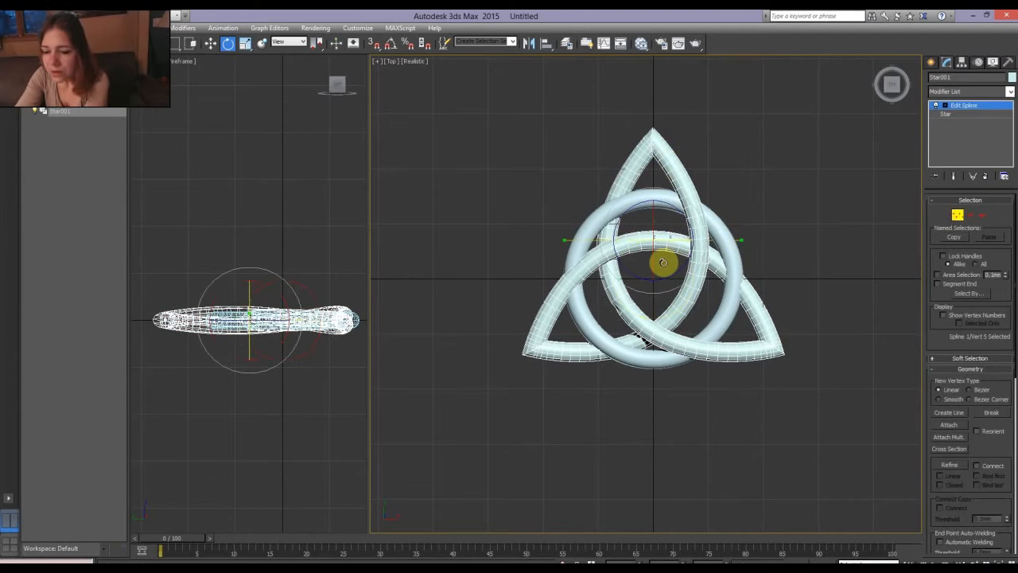
pyautogui.moveTo(663, 263); pyautogui.dragTo(642, 238)
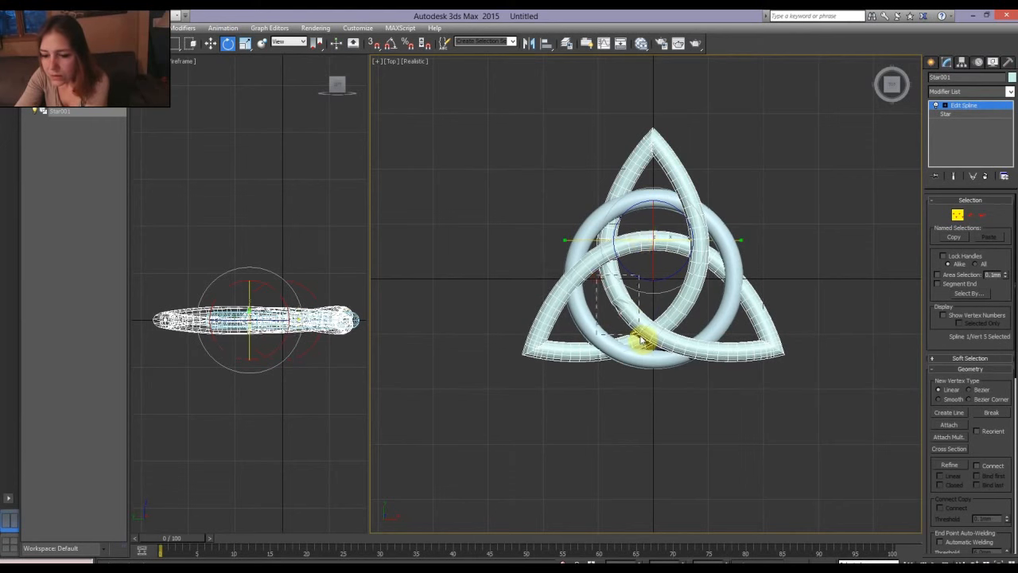
pyautogui.moveTo(644, 338); pyautogui.dragTo(732, 286)
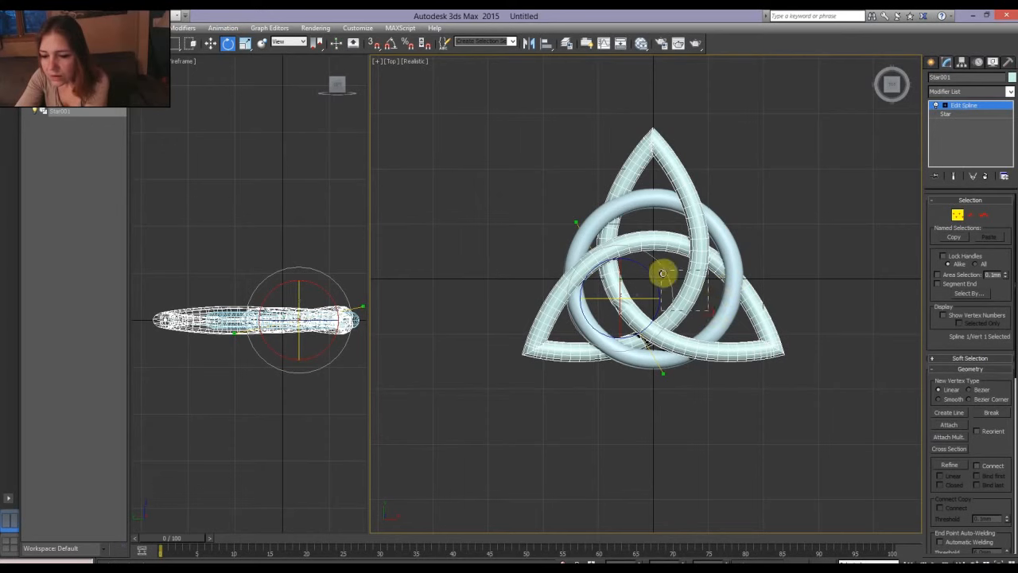
pyautogui.moveTo(663, 273); pyautogui.dragTo(692, 271)
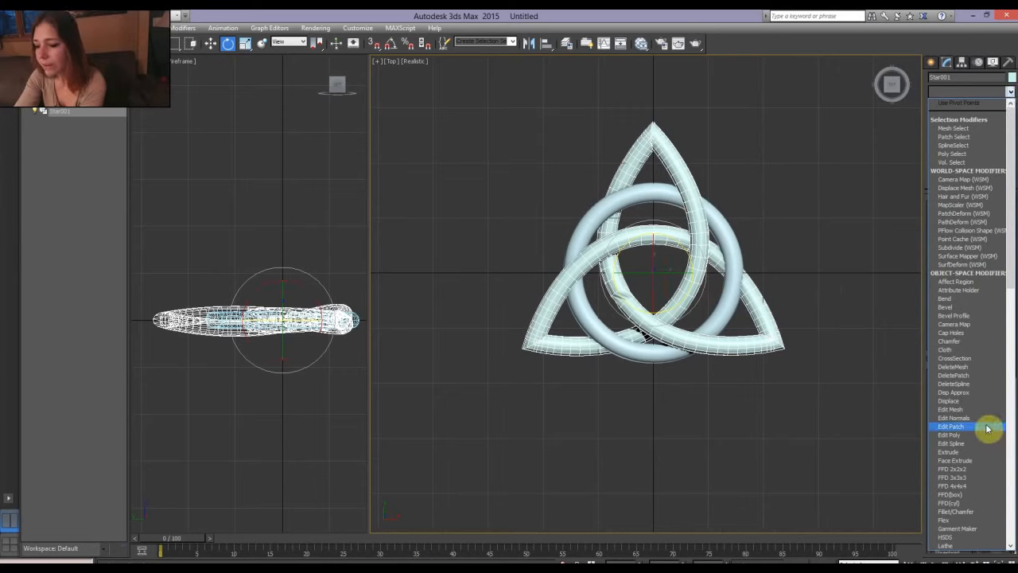
# Add an Edit Poly modifier above Edit Spline on Star001
pyautogui.click(949, 434)
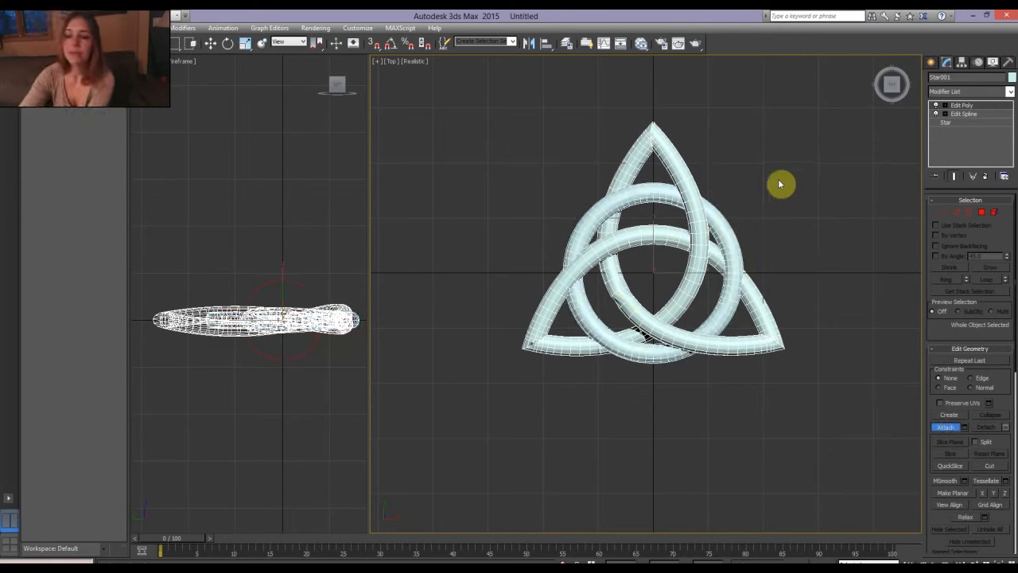
pyautogui.moveTo(778, 129)
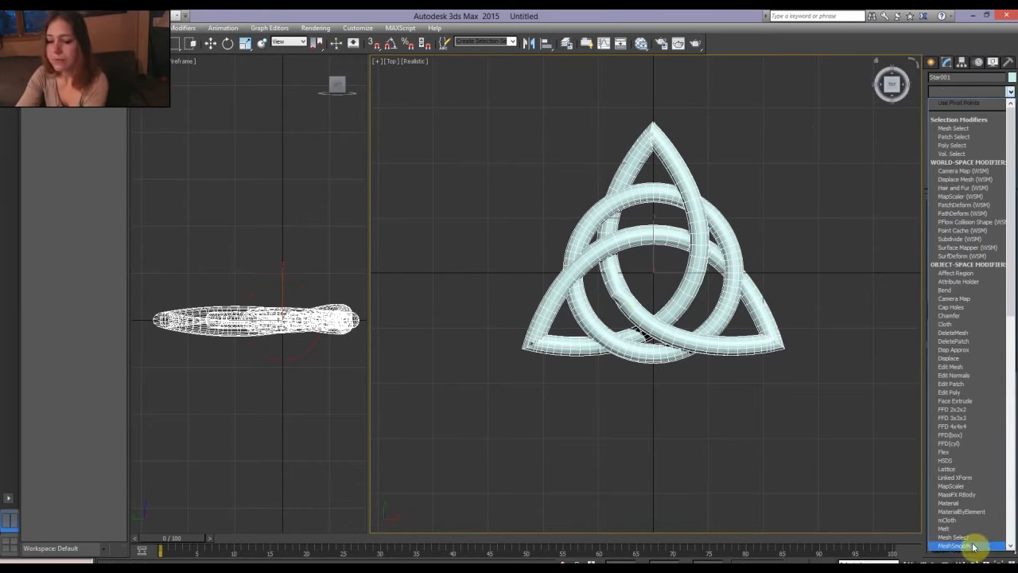
# Add MeshSmooth and Melt, raising the Melt Amount to about 16
pyautogui.click(953, 546)
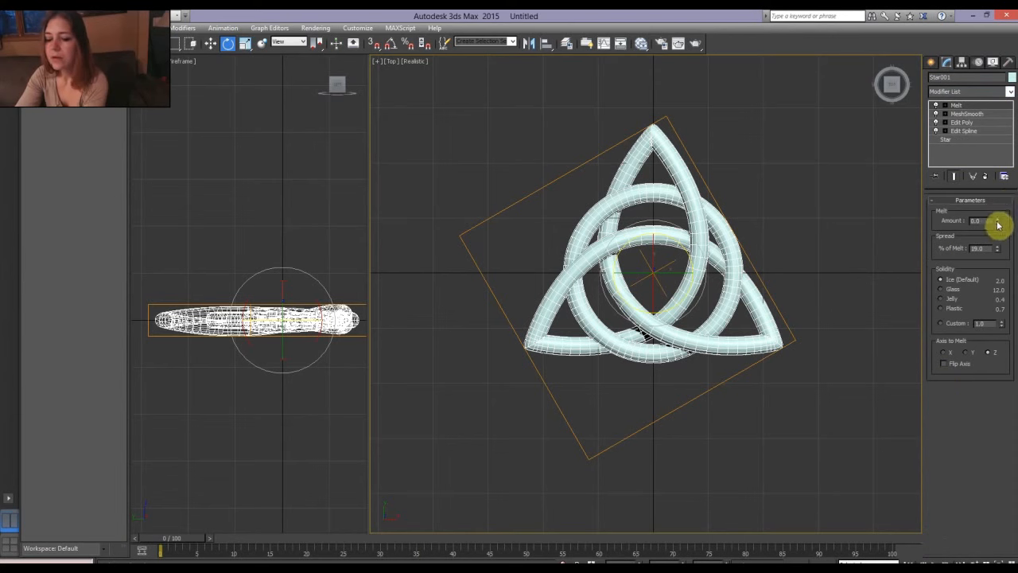
pyautogui.moveTo(991, 220); pyautogui.dragTo(991, 215)
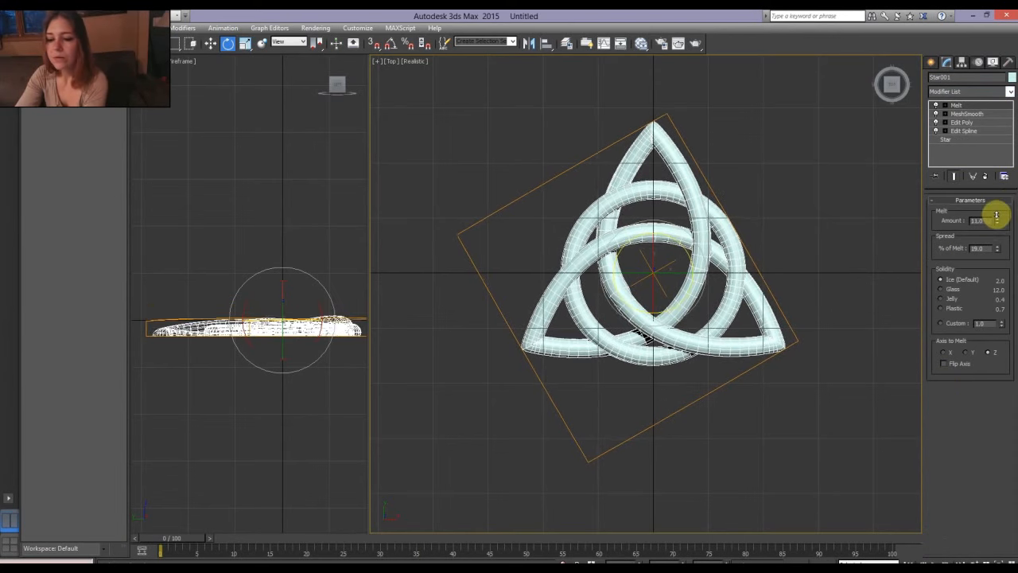
pyautogui.moveTo(998, 219); pyautogui.dragTo(998, 221)
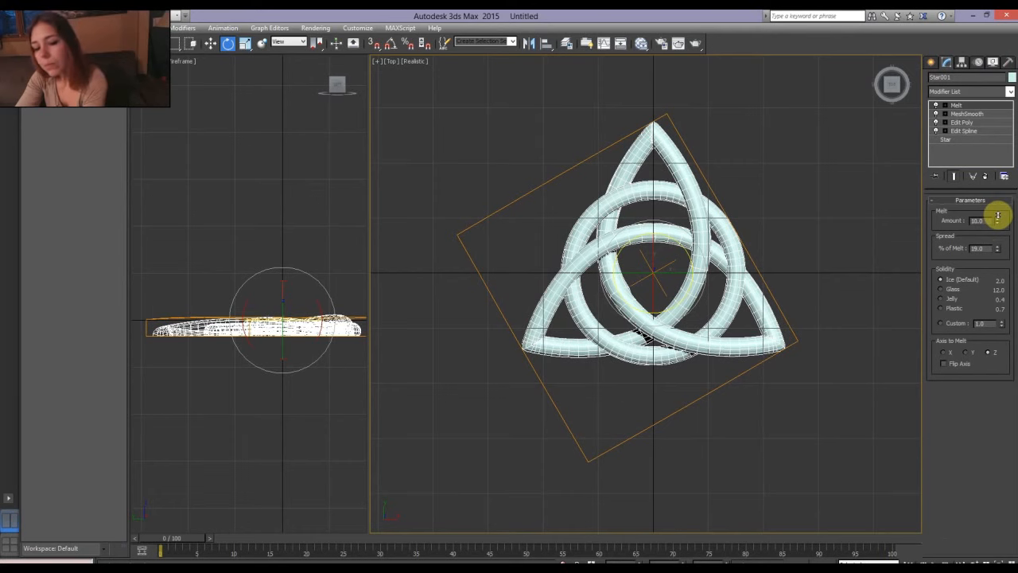